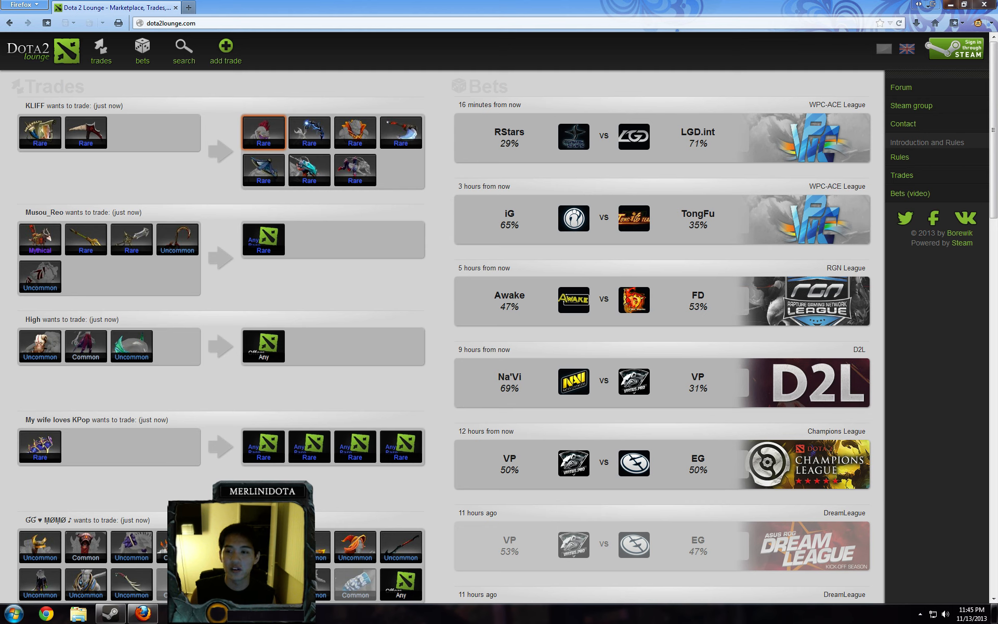
mouse_move(660, 138)
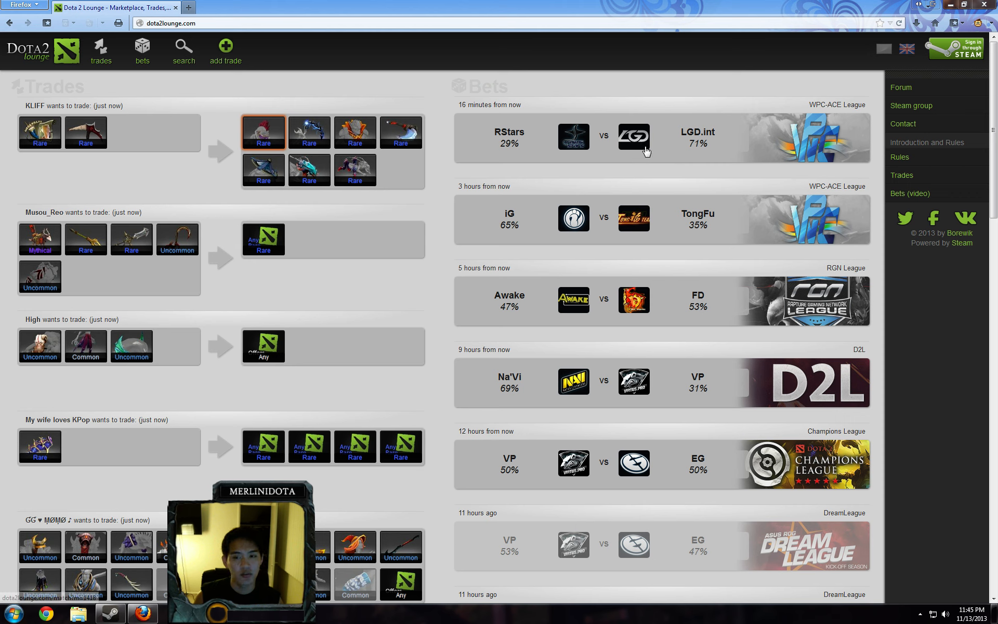
mouse_move(263, 169)
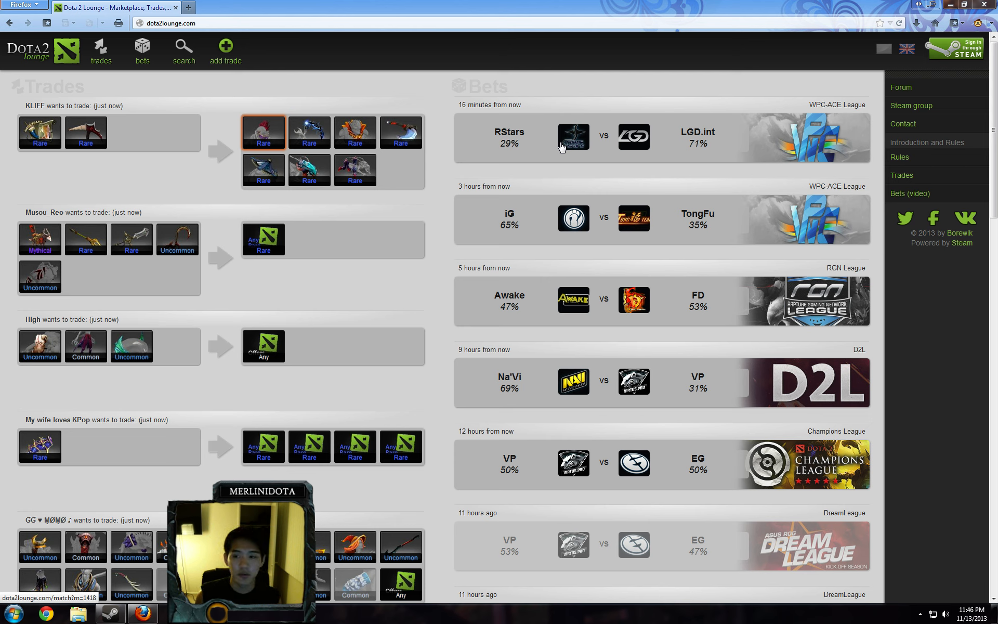
mouse_move(529, 220)
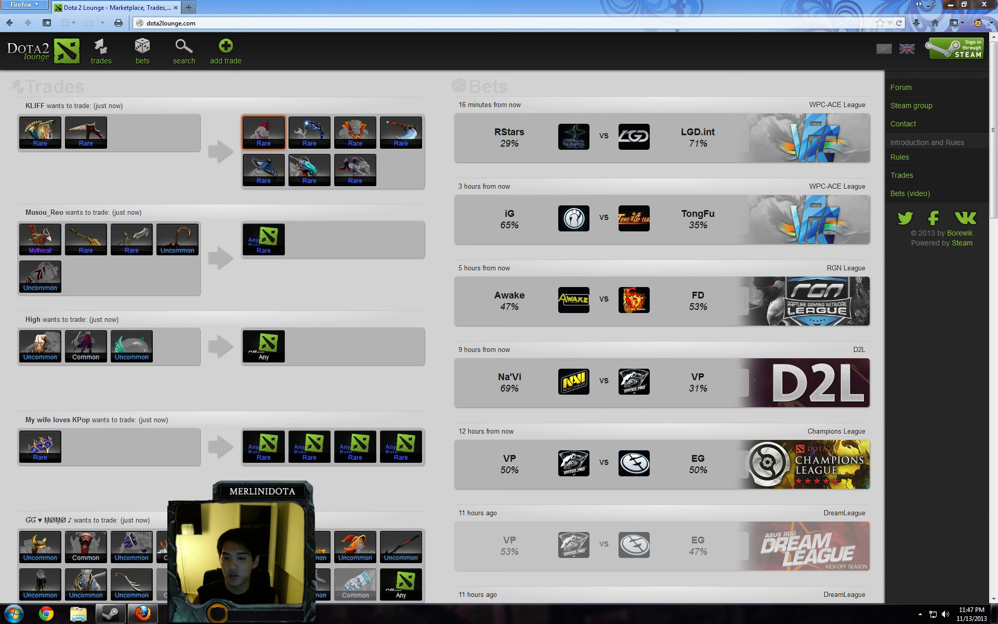
mouse_move(500, 248)
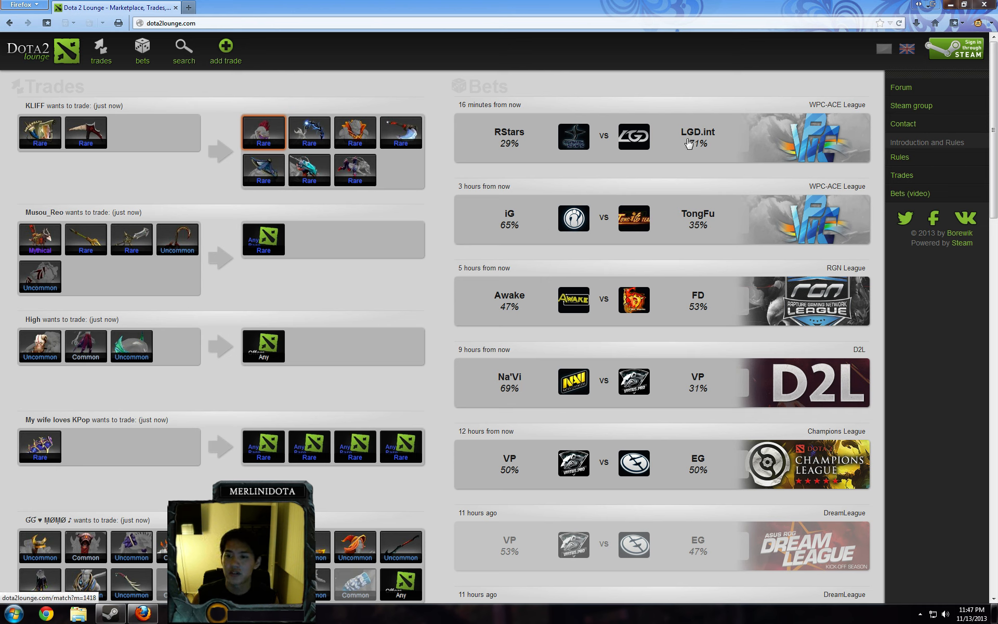
mouse_move(681, 151)
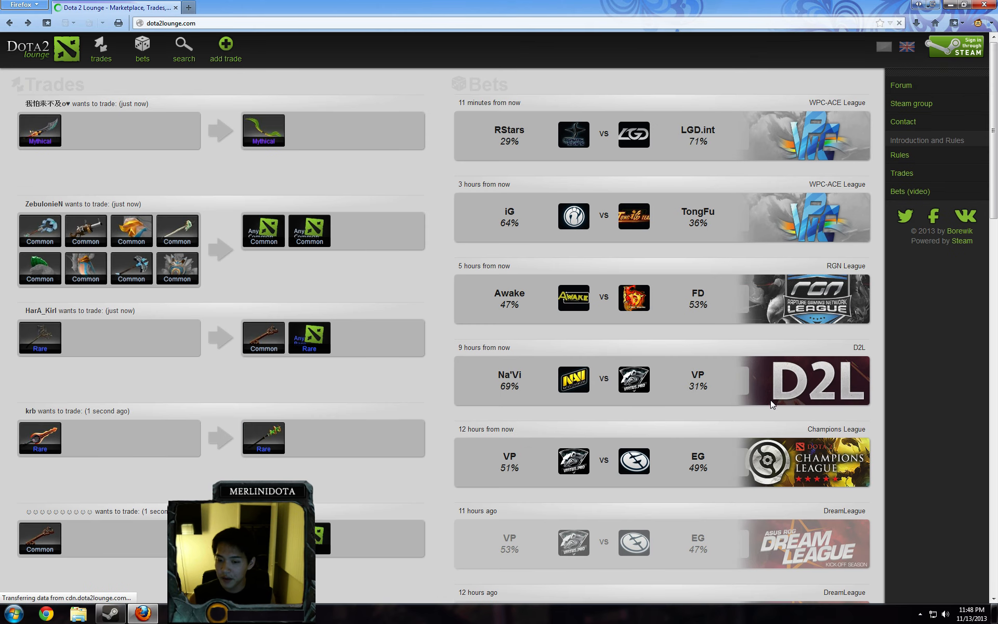
scroll("down", 3)
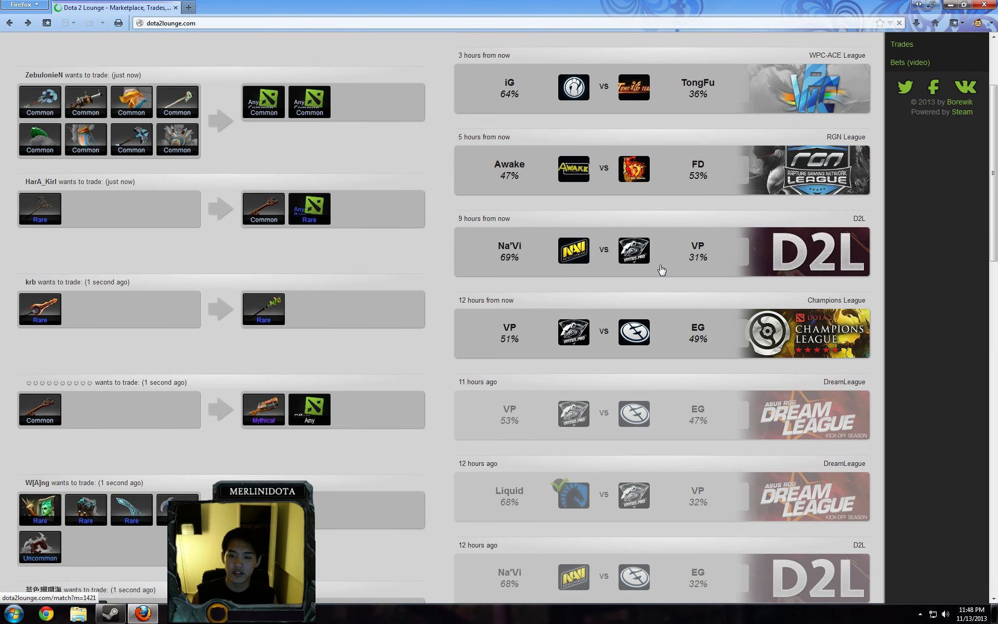
mouse_move(767, 305)
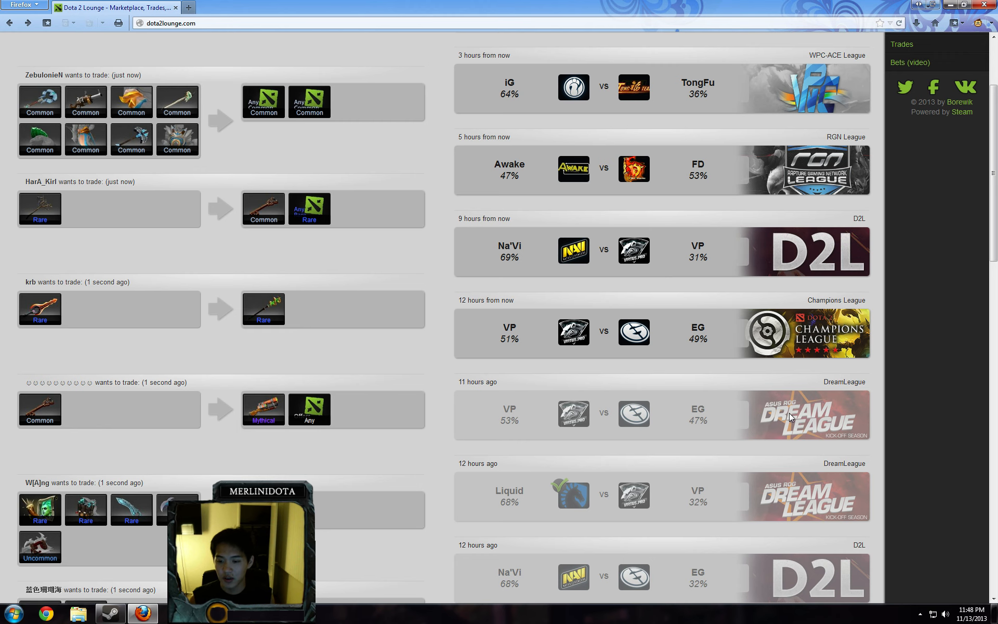
scroll("down", 3)
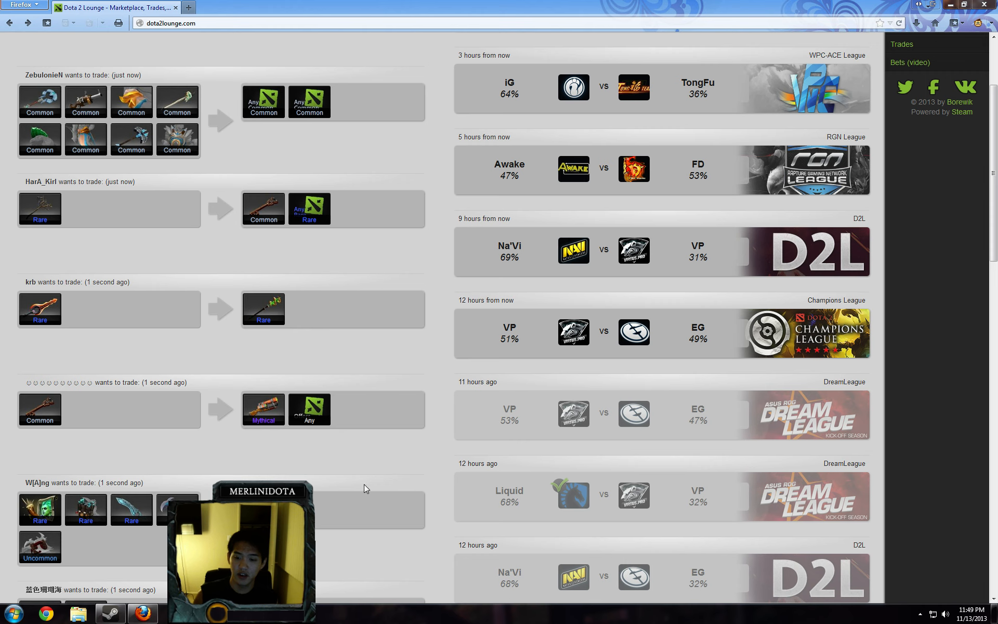
mouse_move(643, 321)
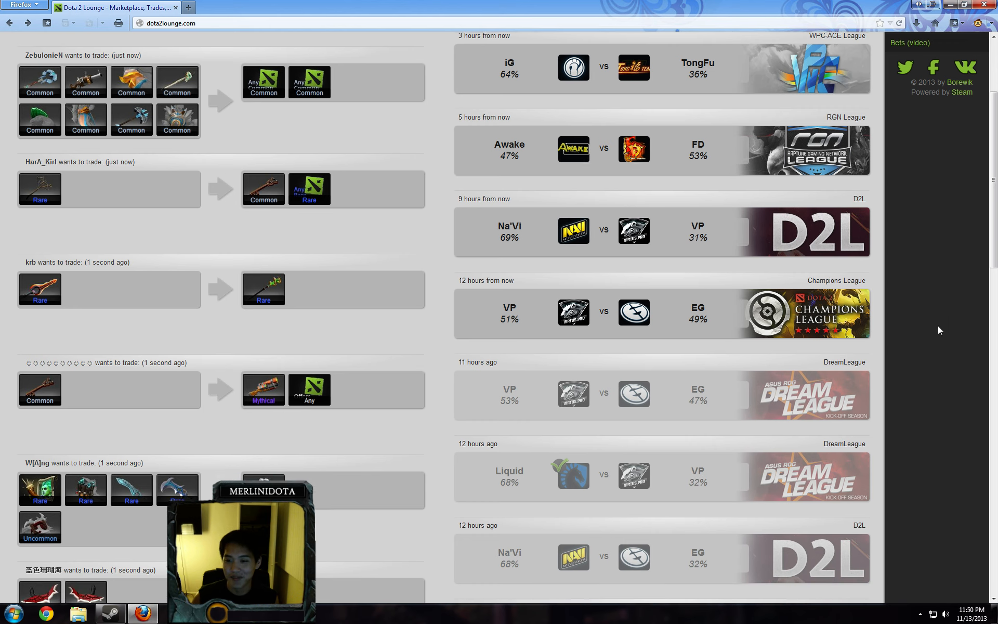
scroll("down", 3)
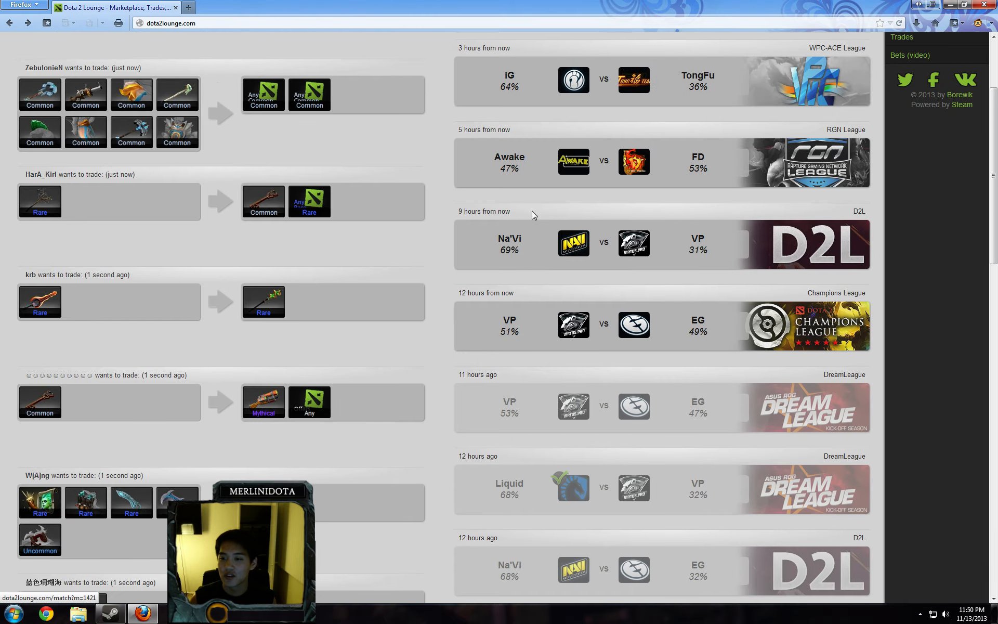
scroll("down", 3)
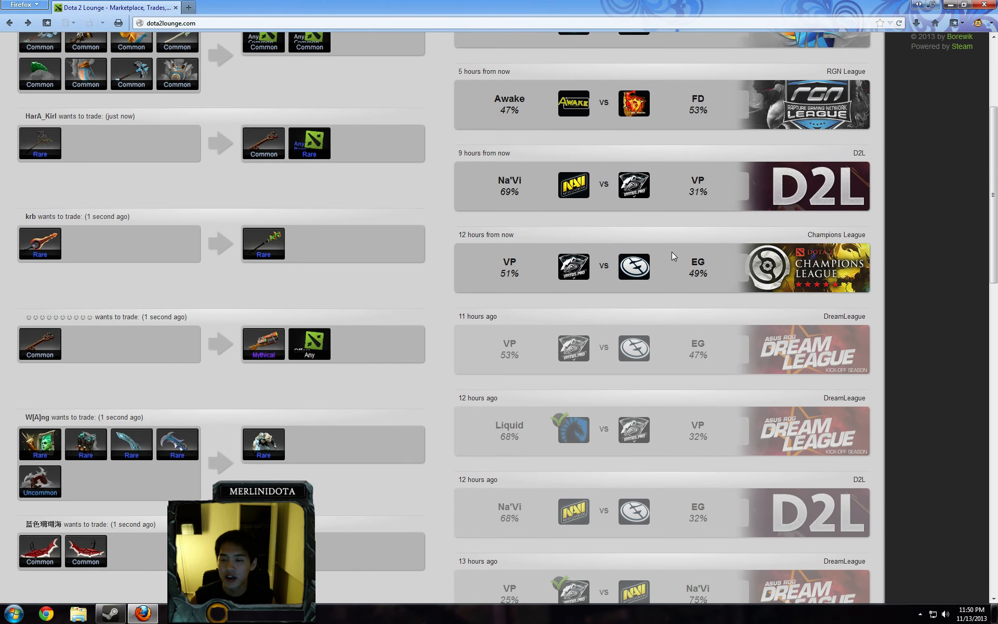
mouse_move(689, 236)
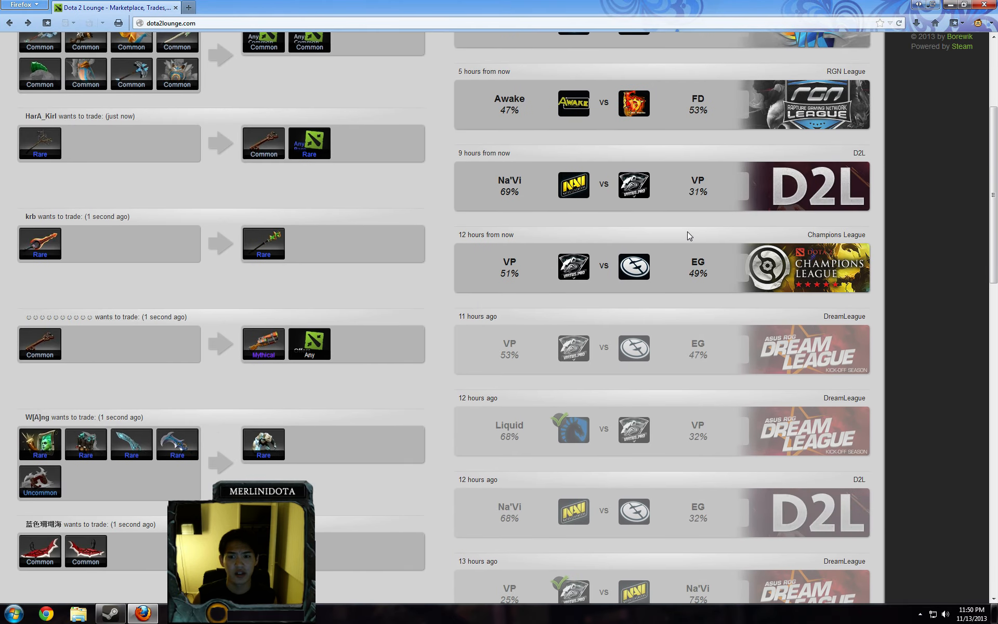
mouse_move(633, 266)
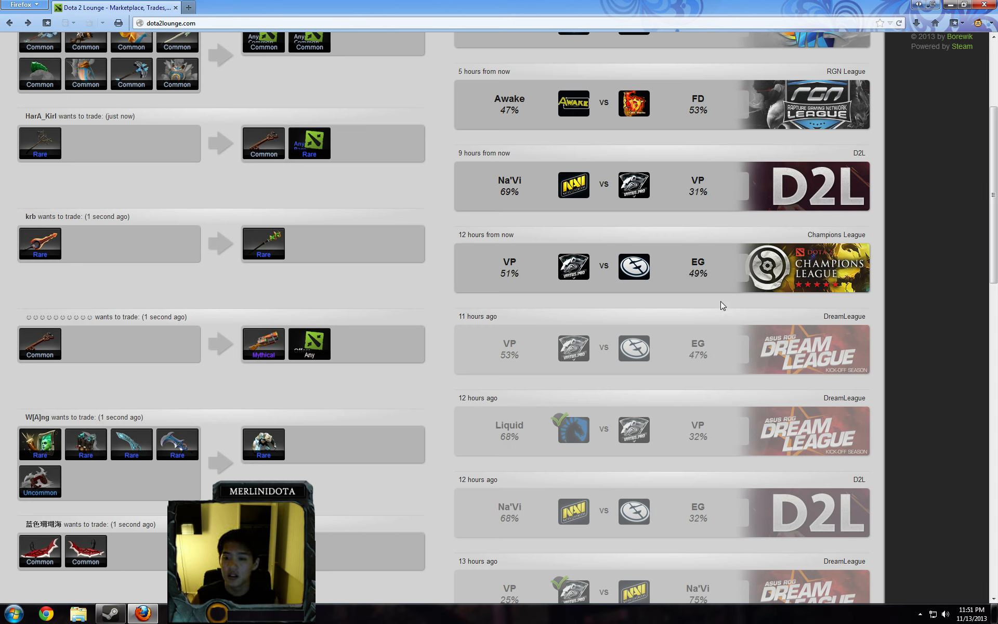
Open the VP vs EG Champions League match page with 51%/49% odds, rewards and recent bets
left_click(662, 267)
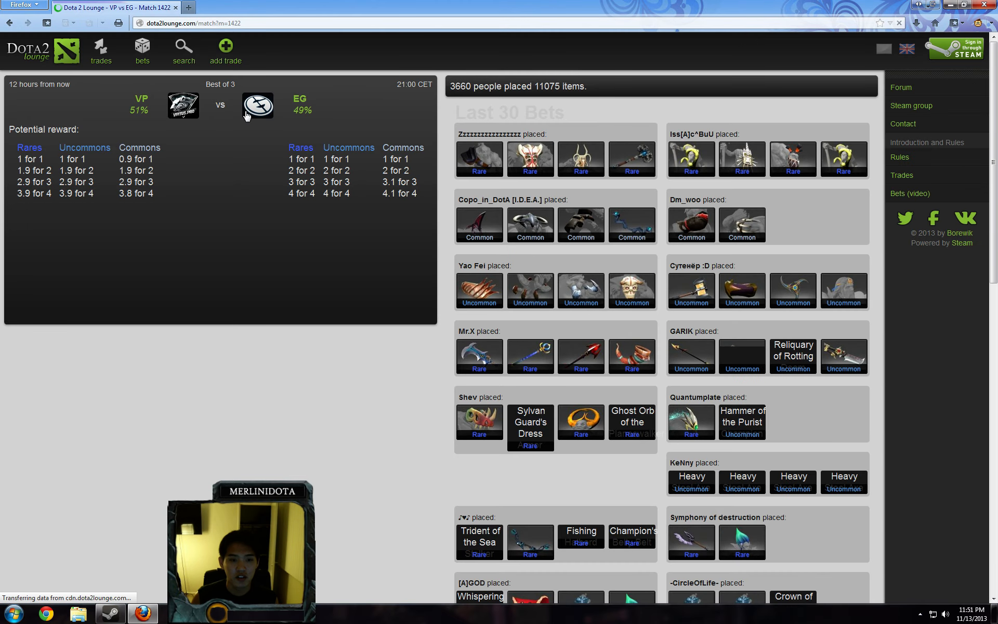